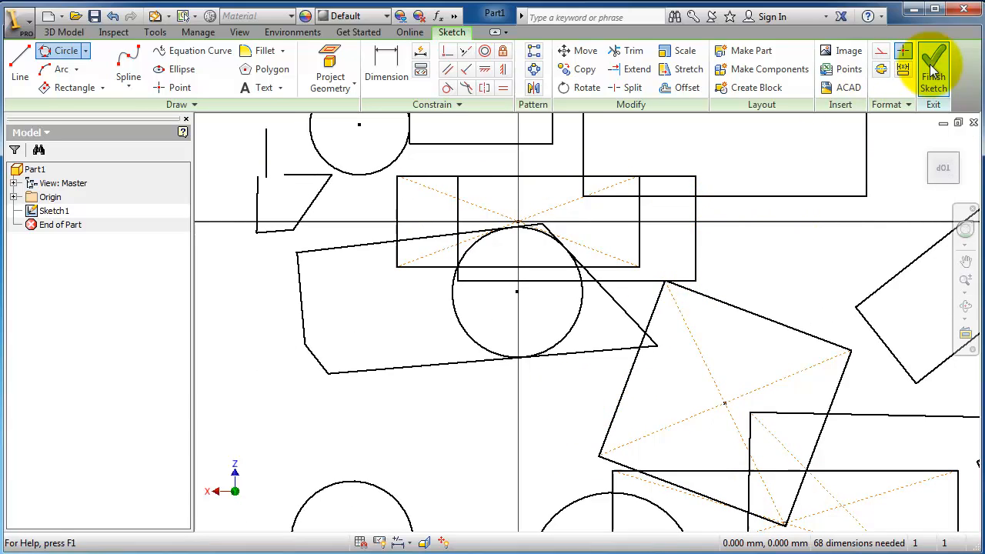
mouse_move(934, 65)
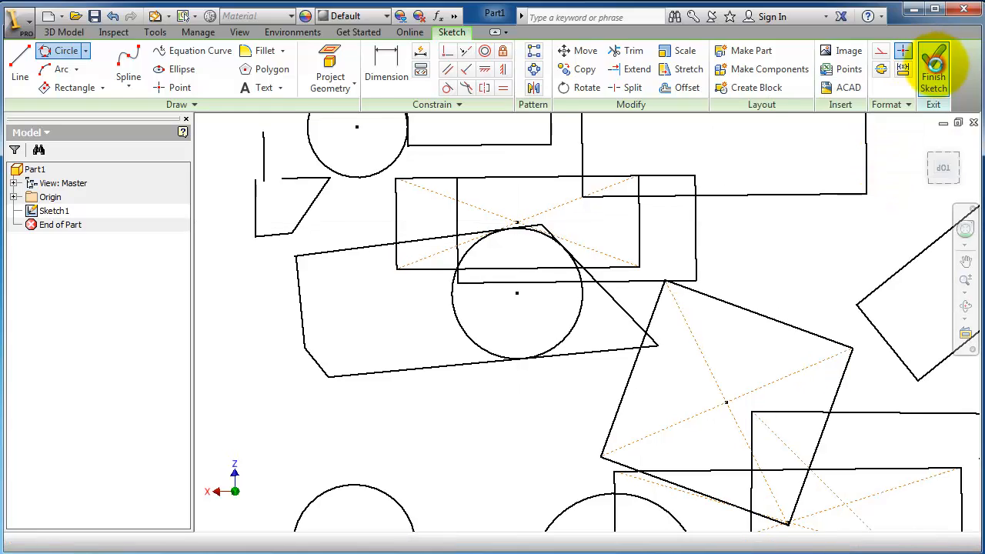
- Finish the sketch and select Sketch1 in the Model browser
left_click(932, 69)
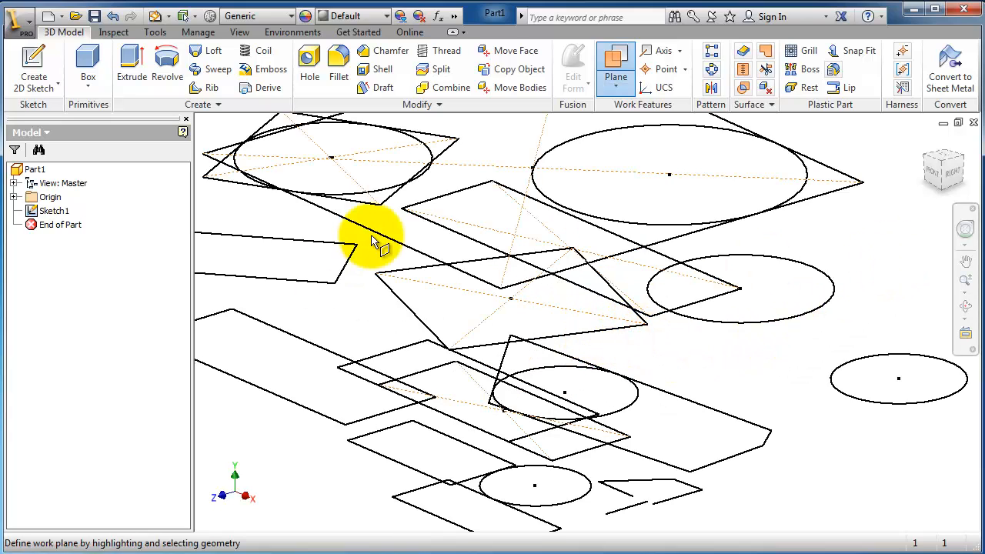
left_click(54, 210)
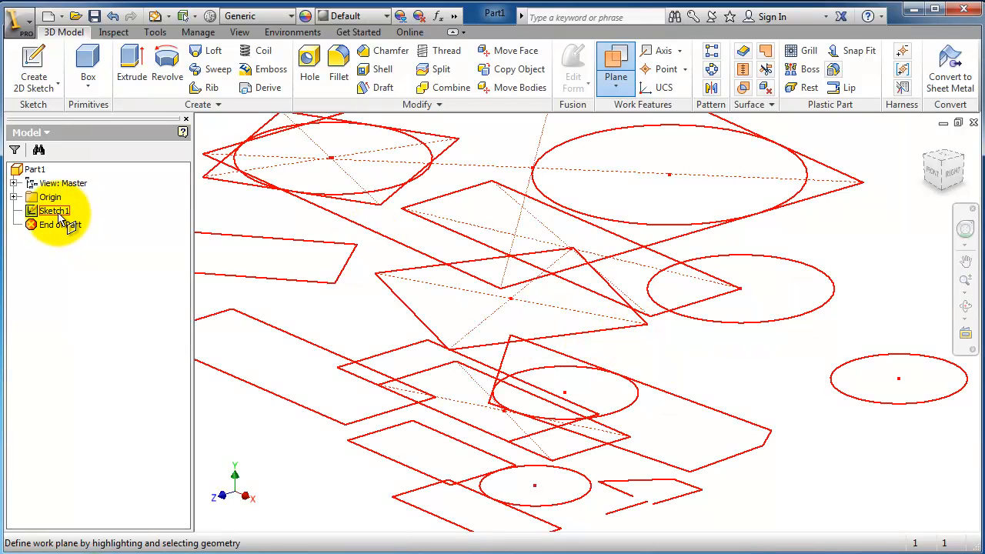
left_click(53, 210)
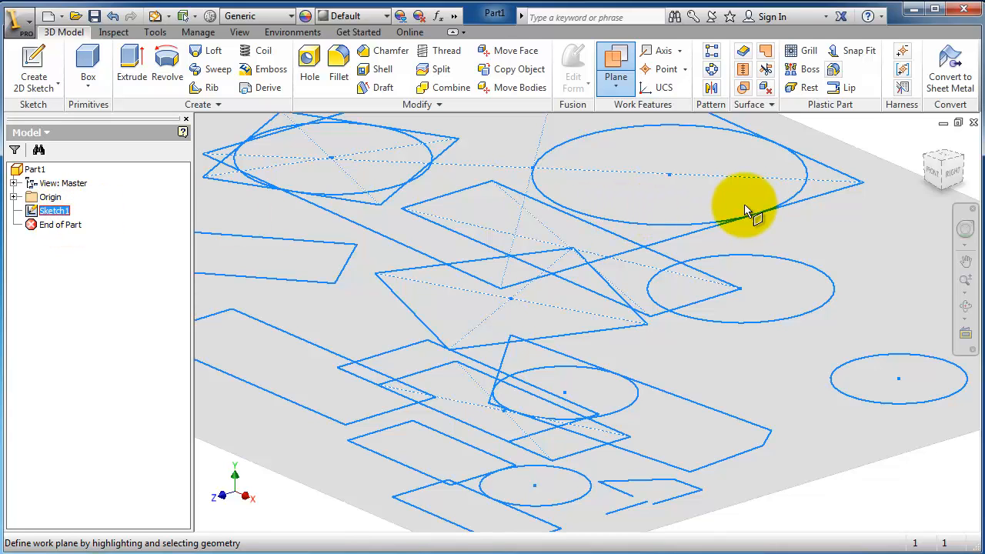
mouse_move(73, 219)
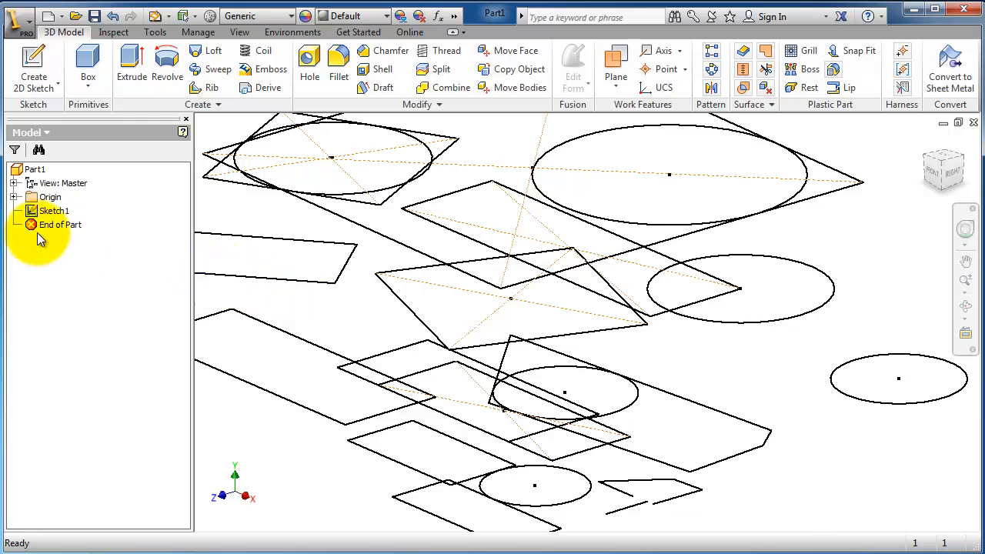
left_click(53, 210)
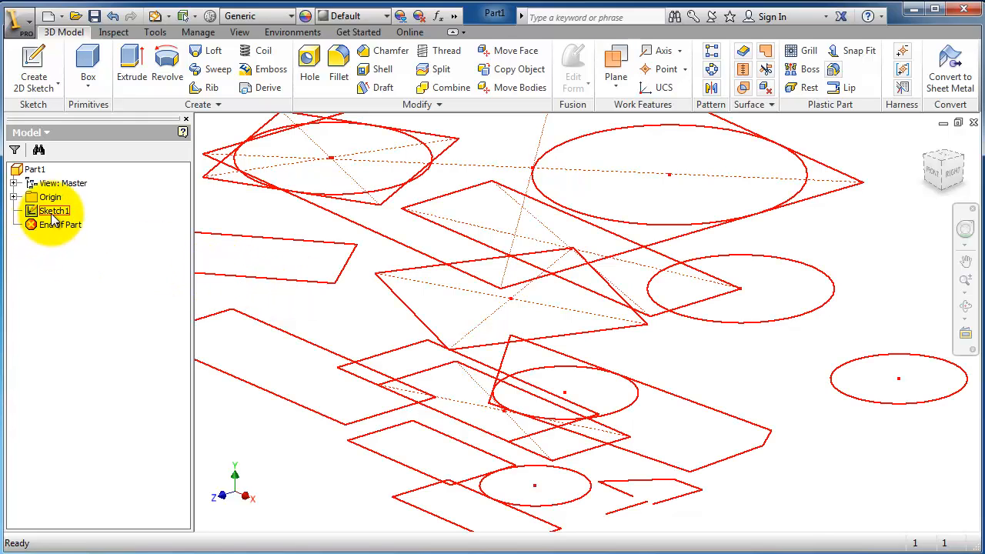
left_click(52, 210)
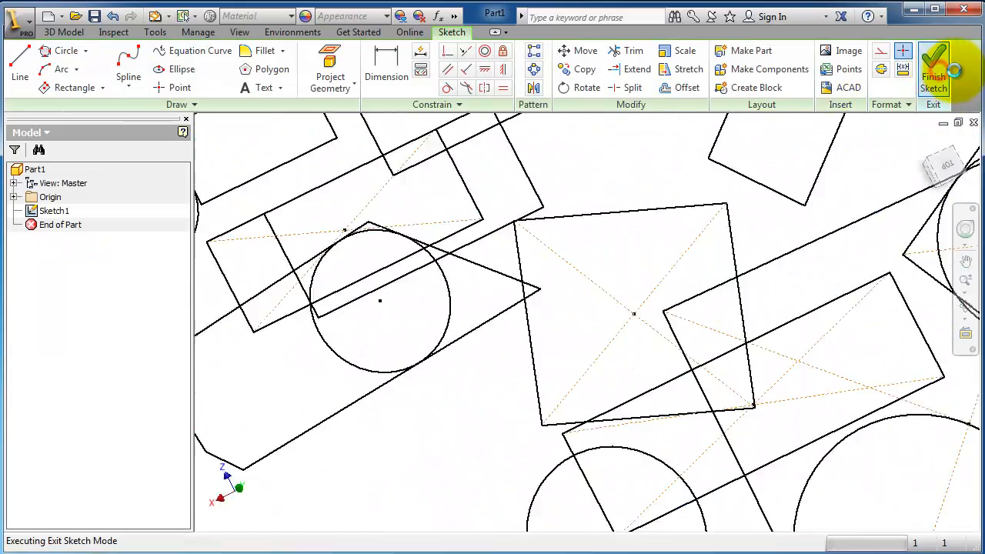
left_click(934, 70)
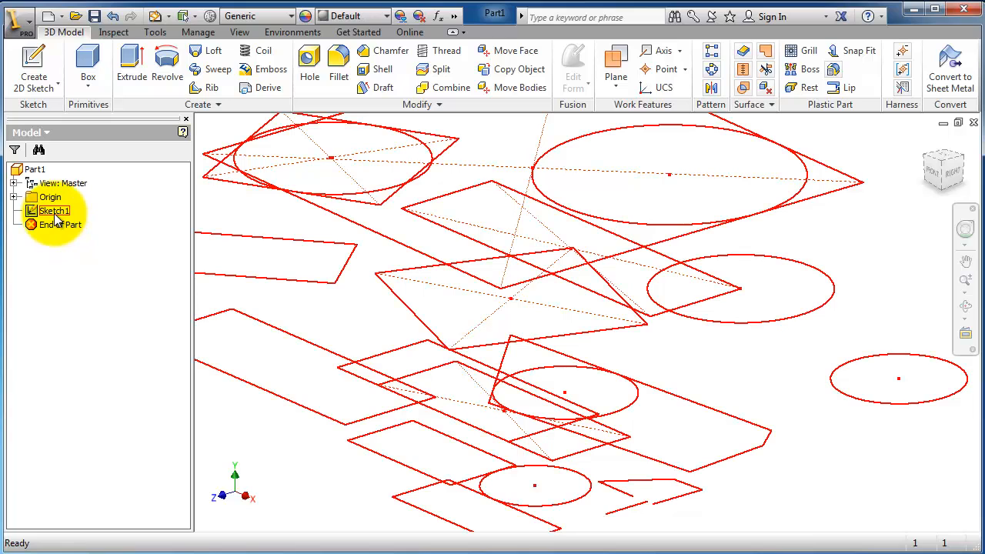
- Reopen Sketch1 for editing, finish it again, and select Sketch1 in the browser
left_click(54, 210)
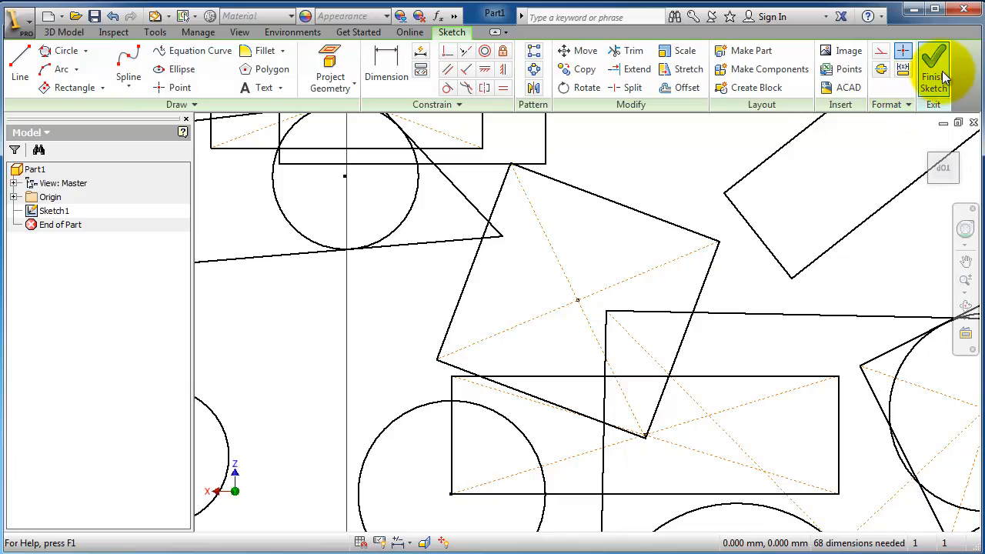
left_click(933, 70)
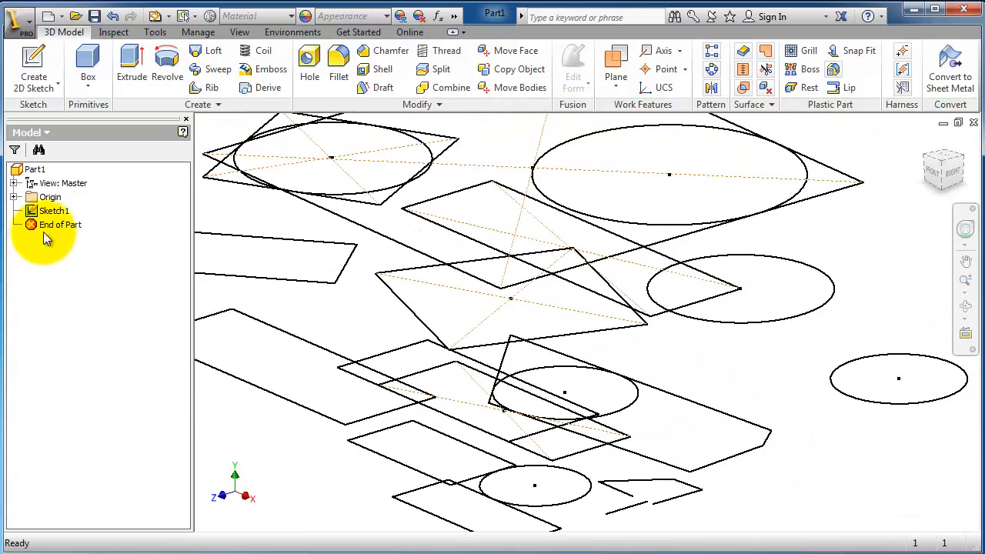
left_click(52, 210)
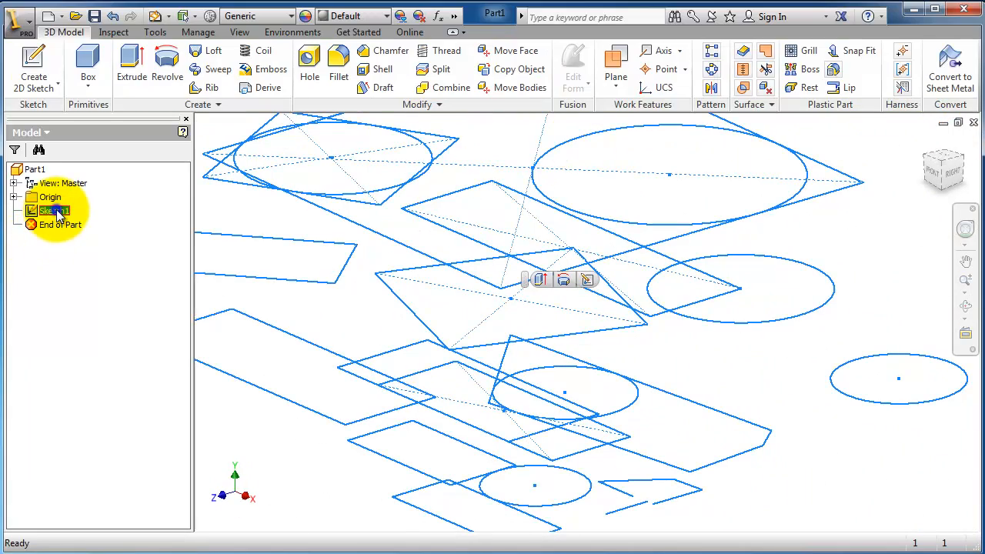
- Open Sketch1's right-click shortcut menu in the Model browser
right_click(50, 210)
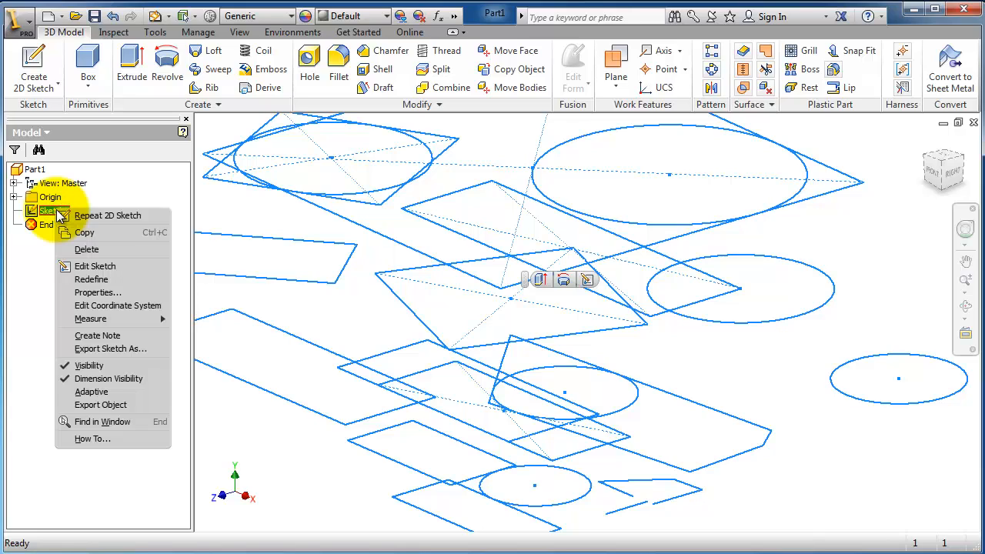
mouse_move(73, 263)
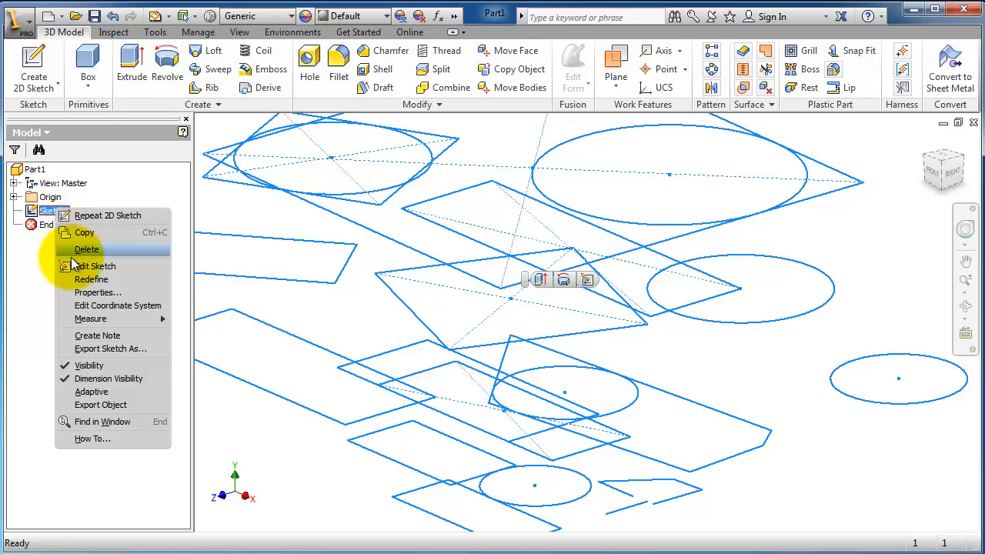